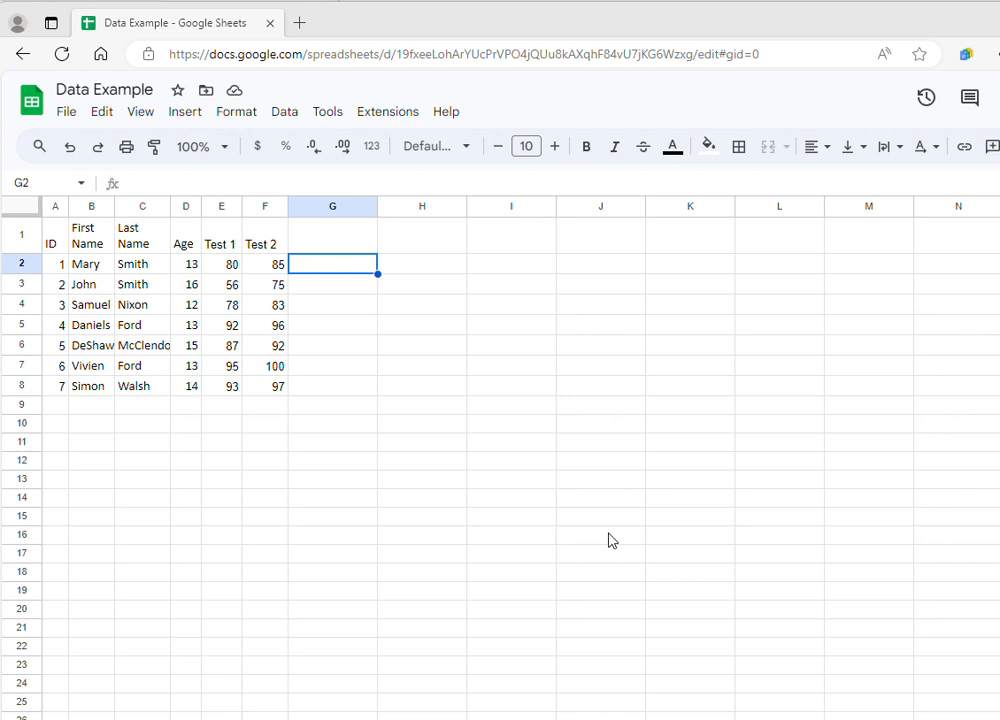
{"action": "mouse_move", "coordinate": [384, 394]}
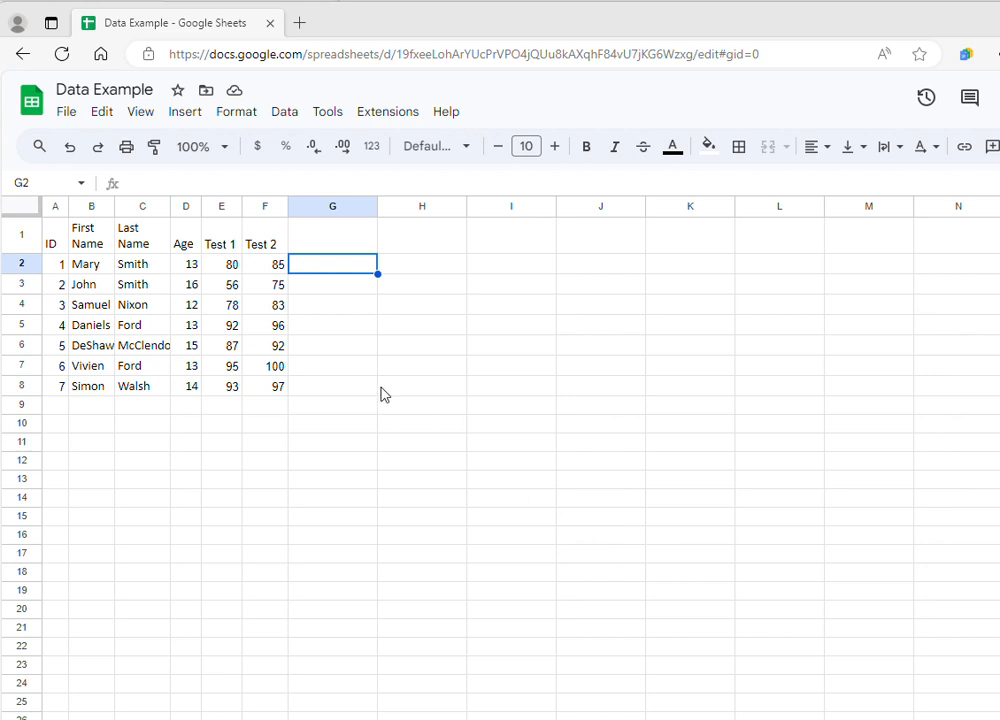
{"action": "mouse_move", "coordinate": [232, 272]}
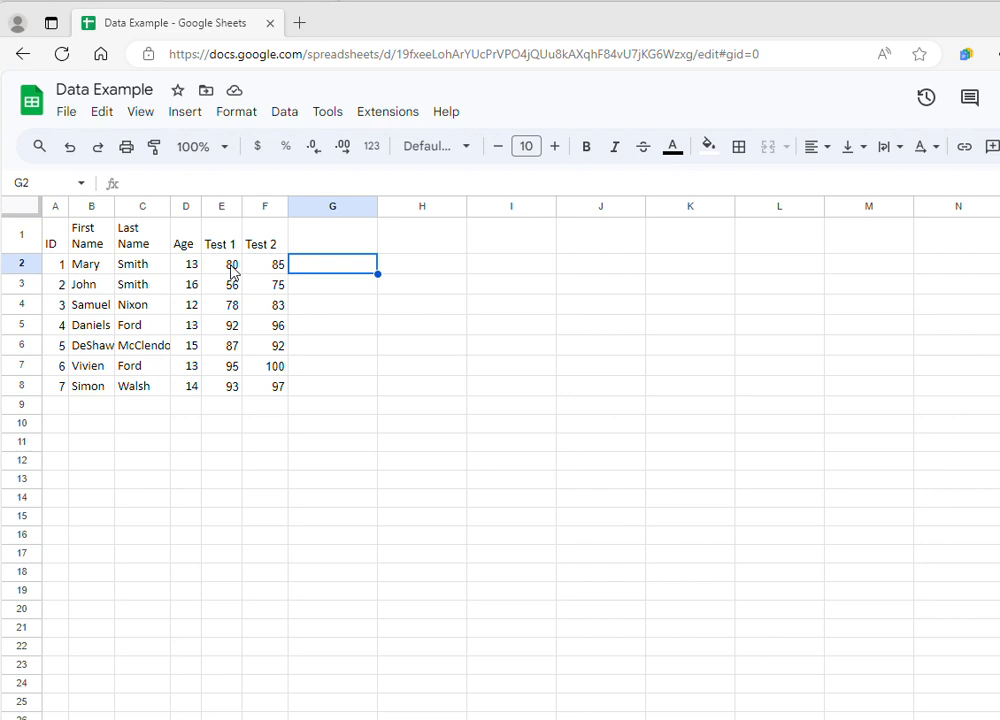
{"action": "mouse_move", "coordinate": [266, 278]}
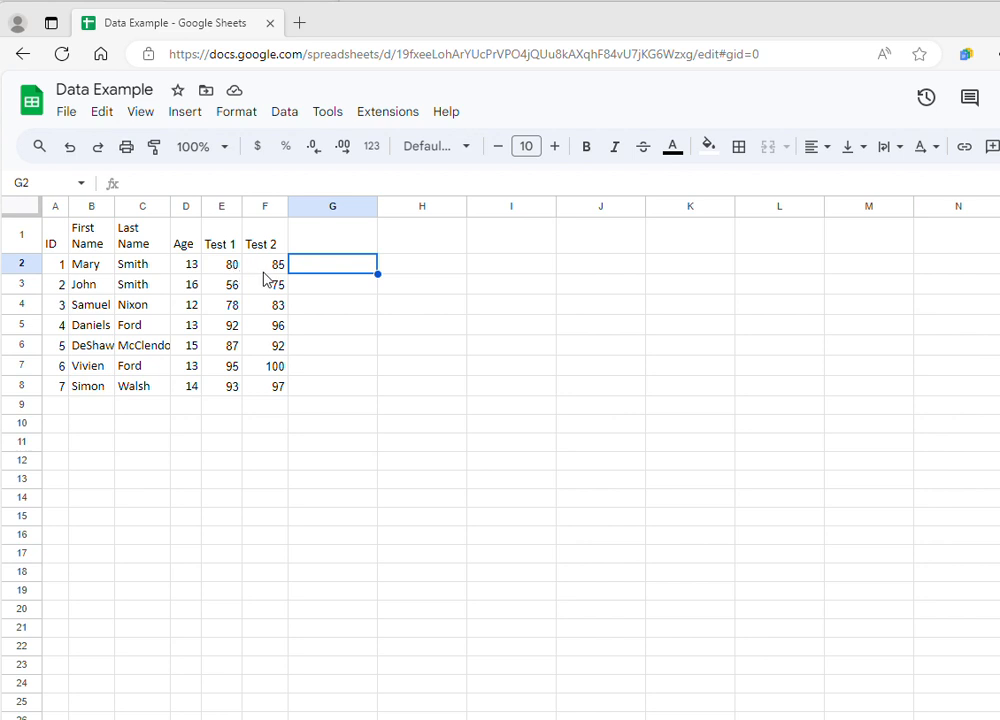
{"action": "mouse_move", "coordinate": [378, 372]}
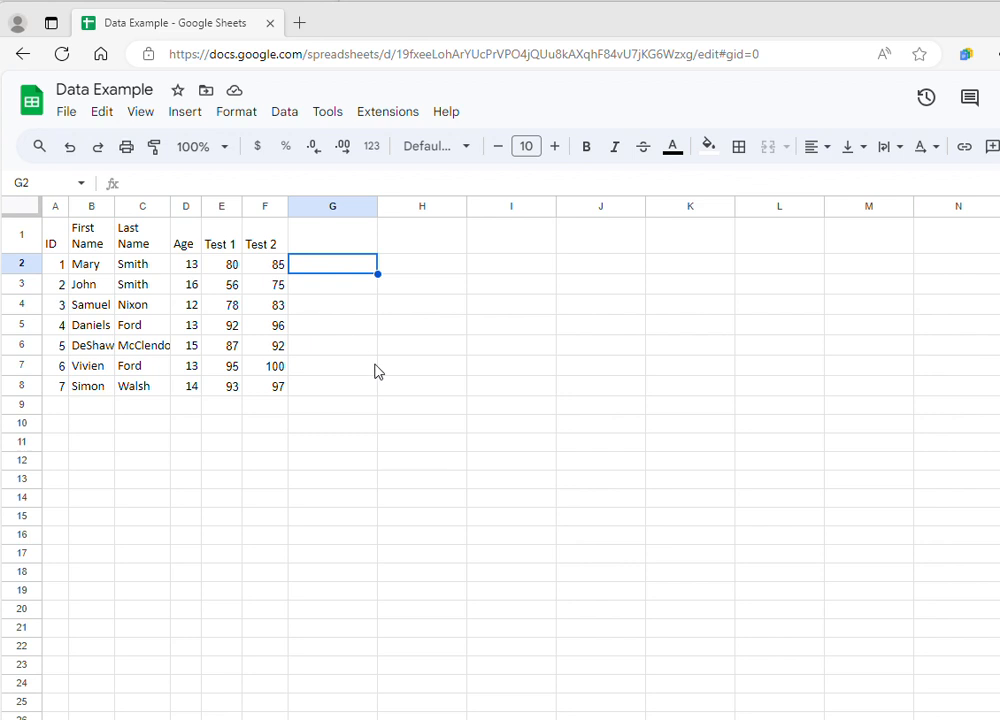
{"action": "mouse_move", "coordinate": [230, 267]}
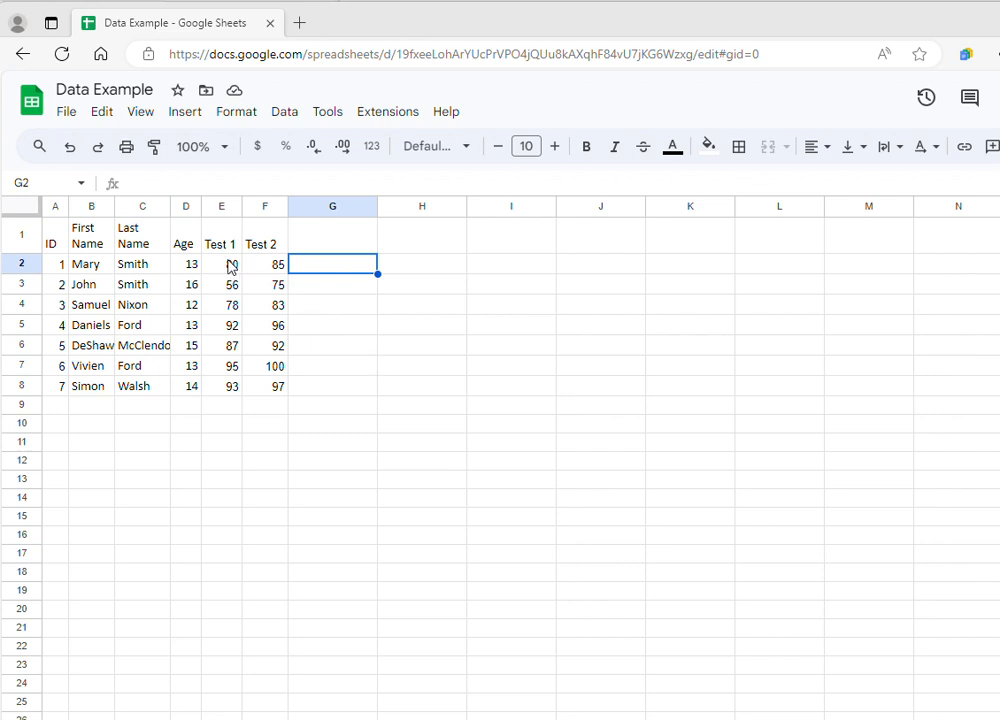
Build =AVERAGE(E2:F2) in G2 to average Mary's Test 1 and Test 2 scores (82.5).
{"action": "type", "text": "80"}
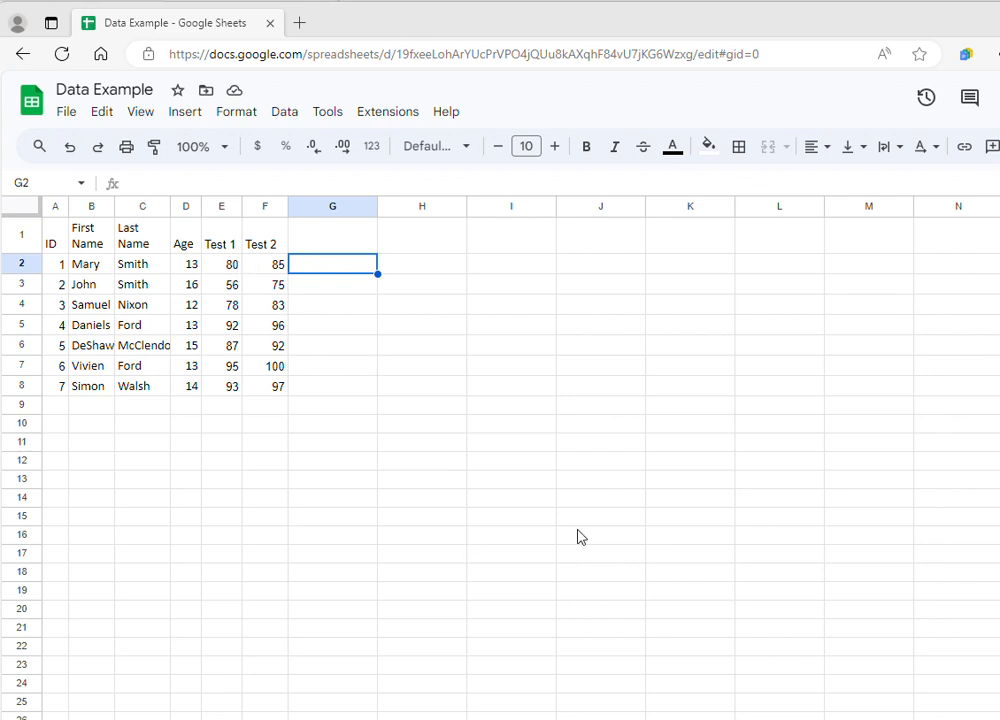
{"action": "mouse_move", "coordinate": [315, 278]}
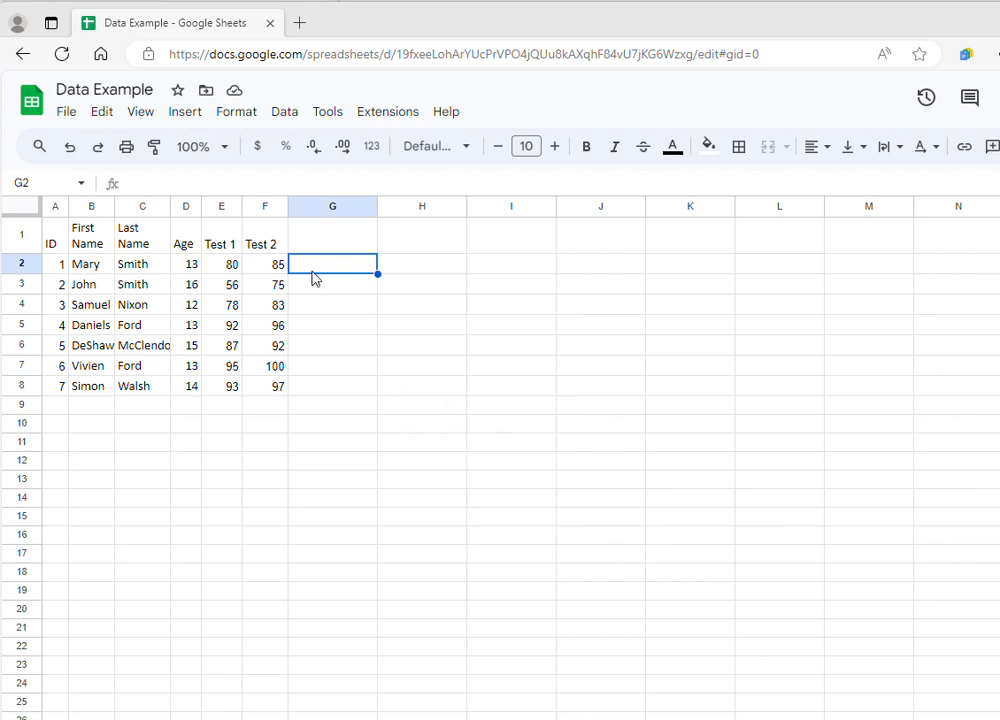
{"action": "mouse_move", "coordinate": [302, 270]}
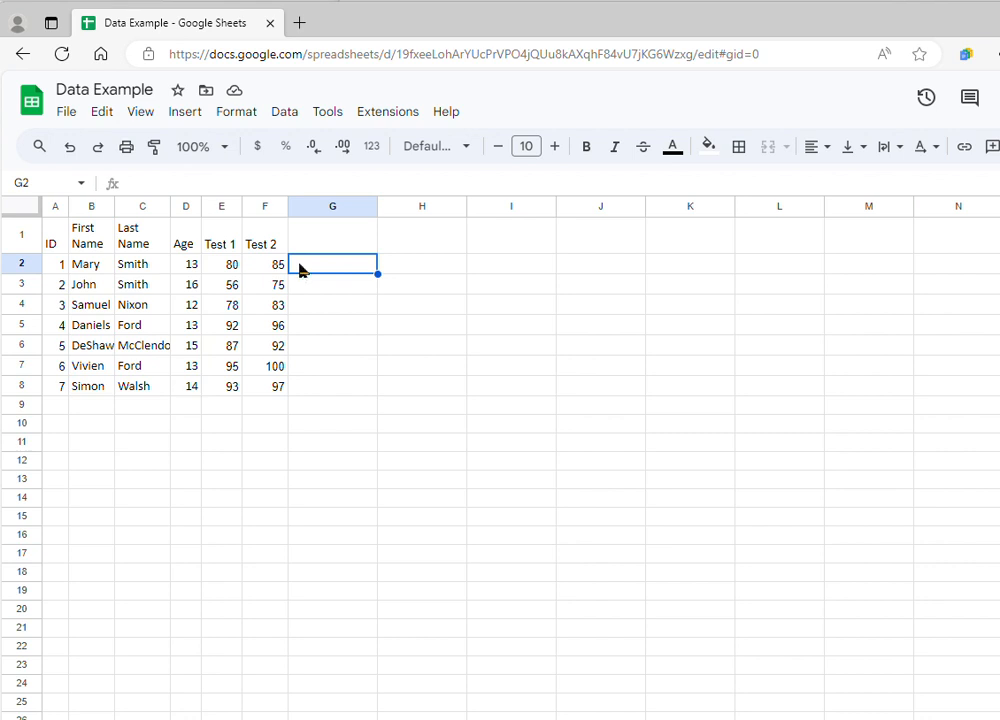
{"action": "type", "text": "="}
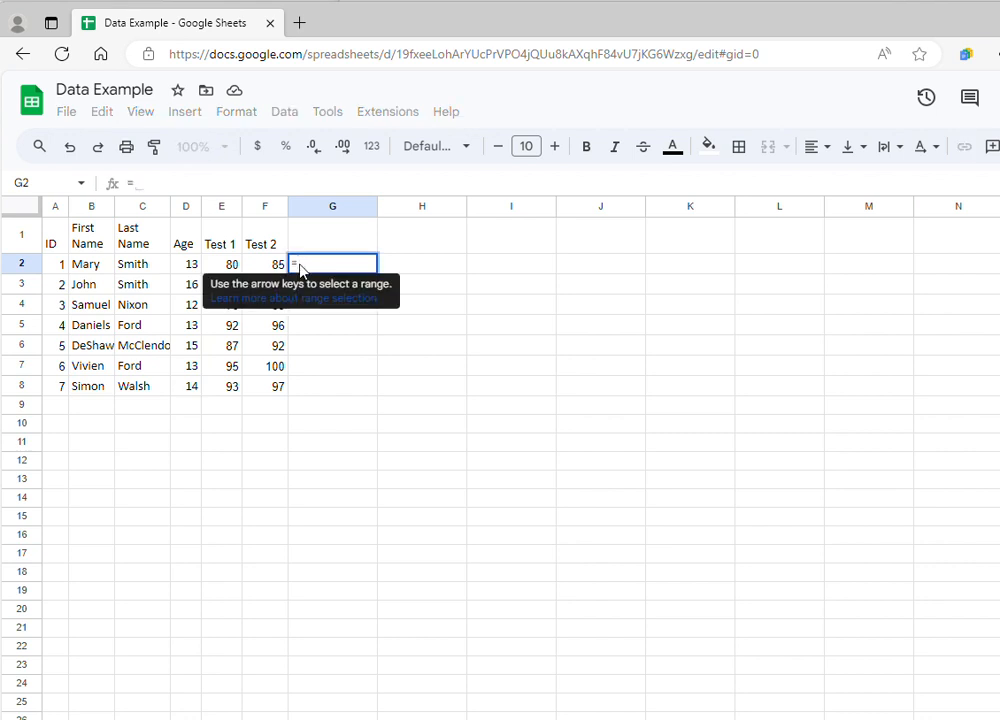
{"action": "type", "text": "over"}
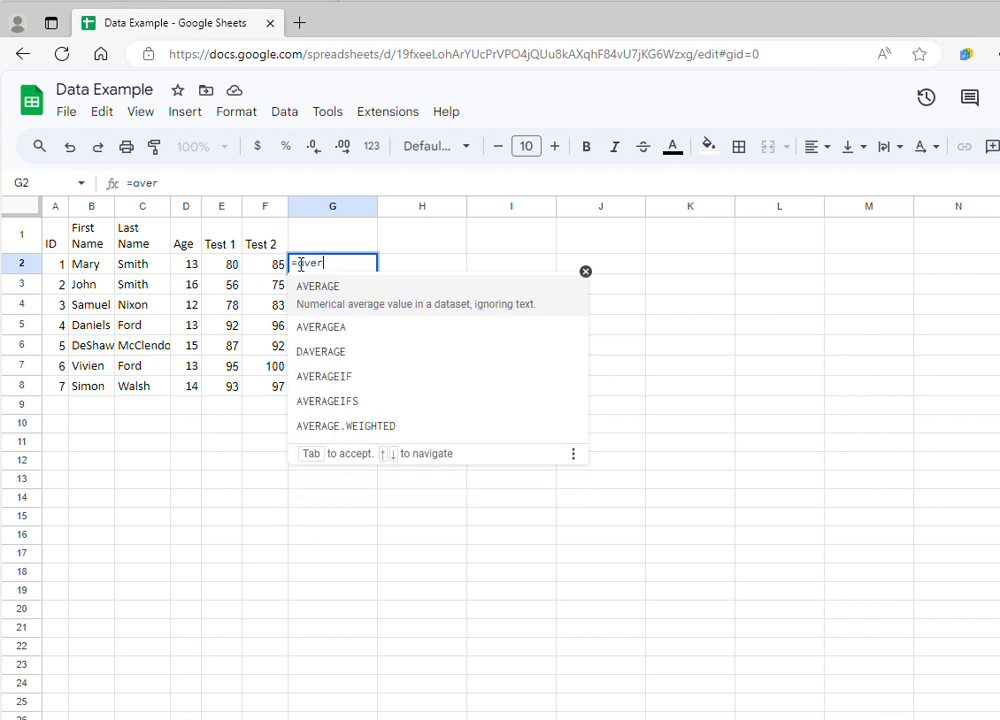
{"action": "type", "text": "age"}
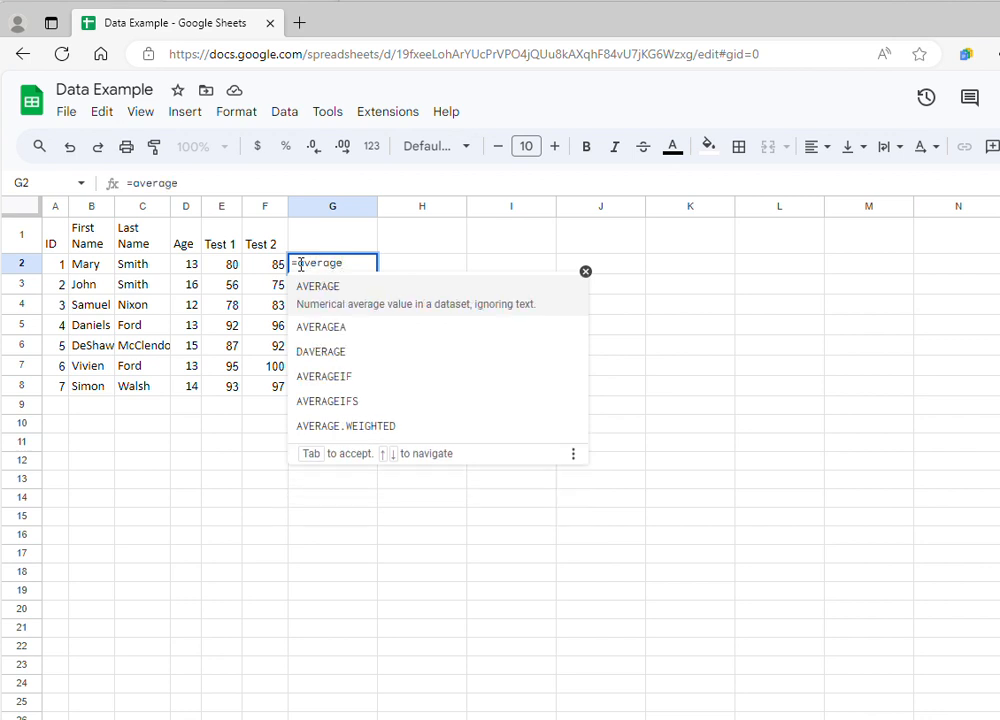
{"action": "mouse_move", "coordinate": [315, 303]}
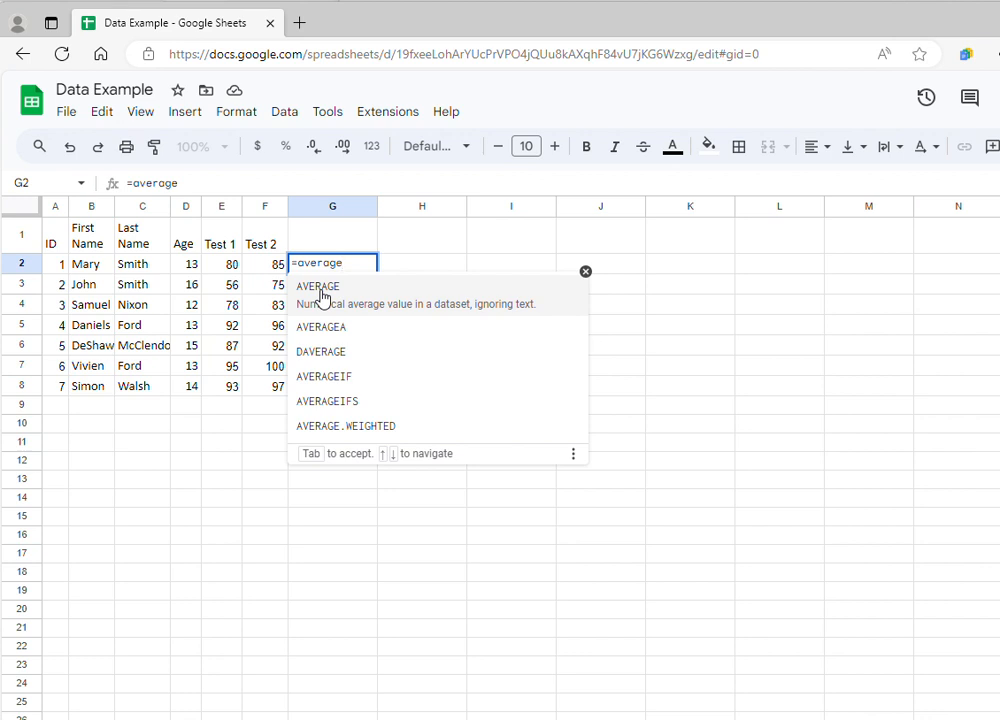
{"action": "key", "text": "Tab"}
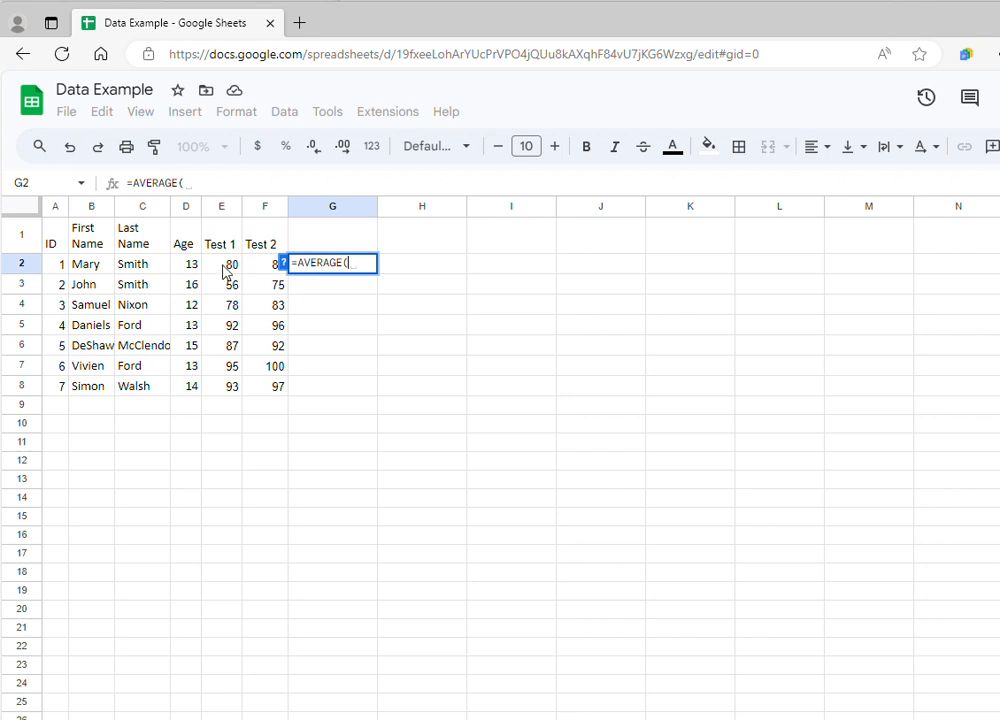
{"action": "left_click", "coordinate": [221, 263]}
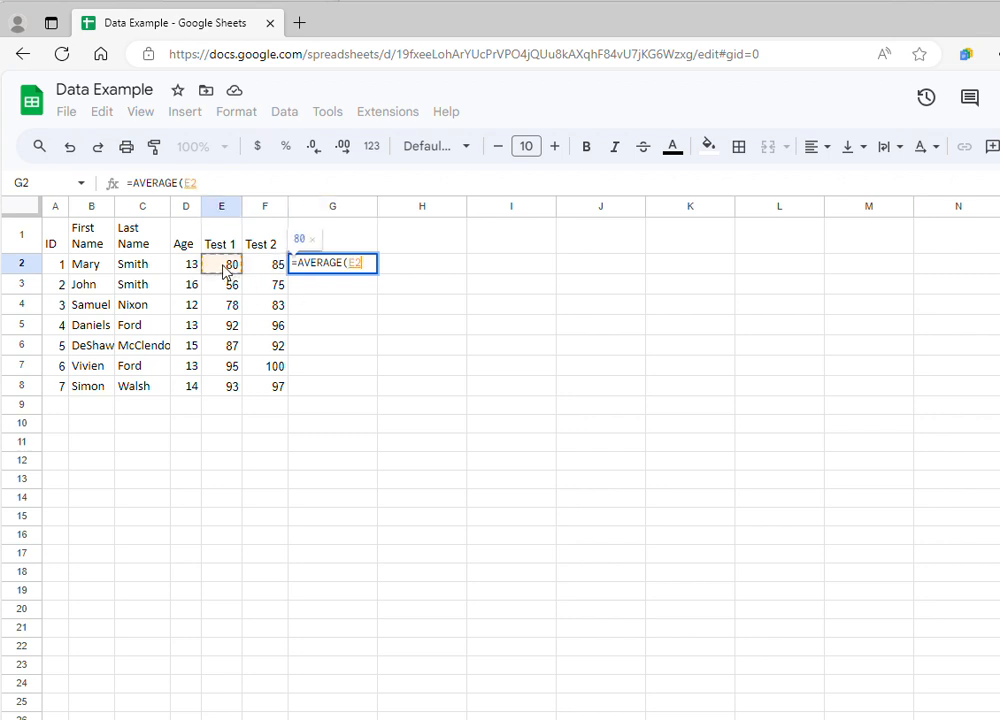
{"action": "left_click", "coordinate": [264, 263]}
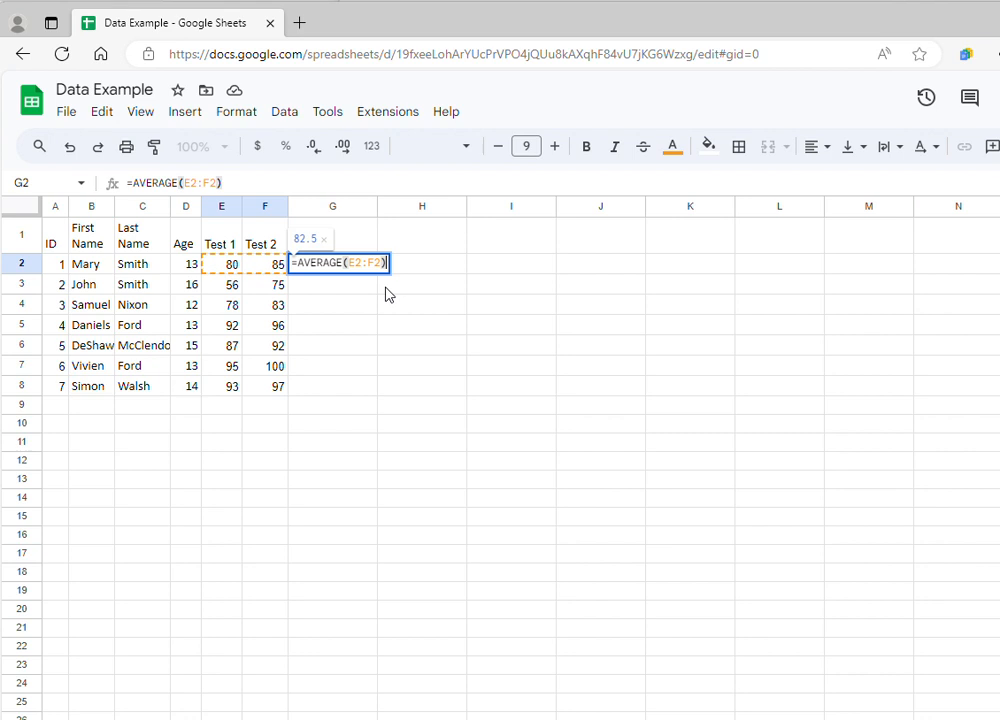
{"action": "mouse_move", "coordinate": [358, 252]}
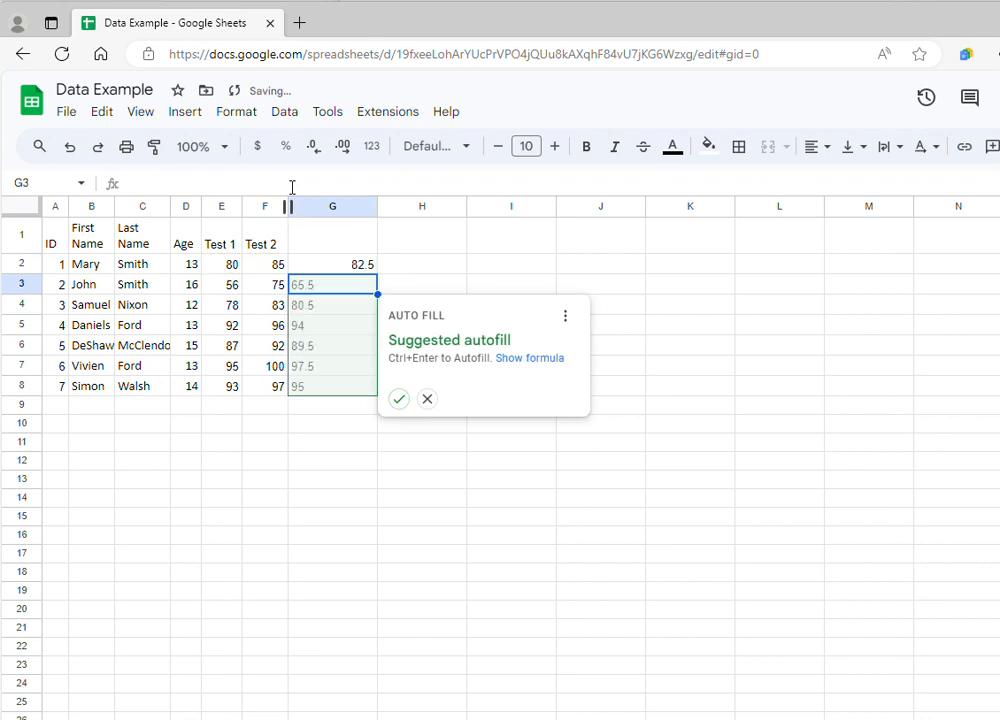
{"action": "mouse_move", "coordinate": [305, 195]}
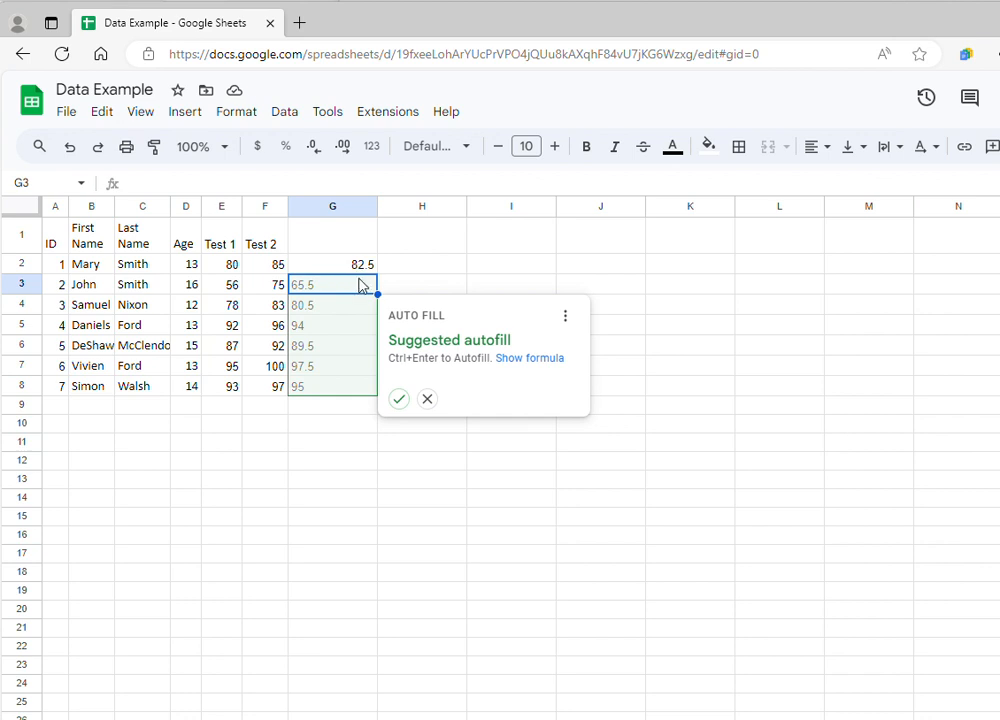
{"action": "mouse_move", "coordinate": [370, 288]}
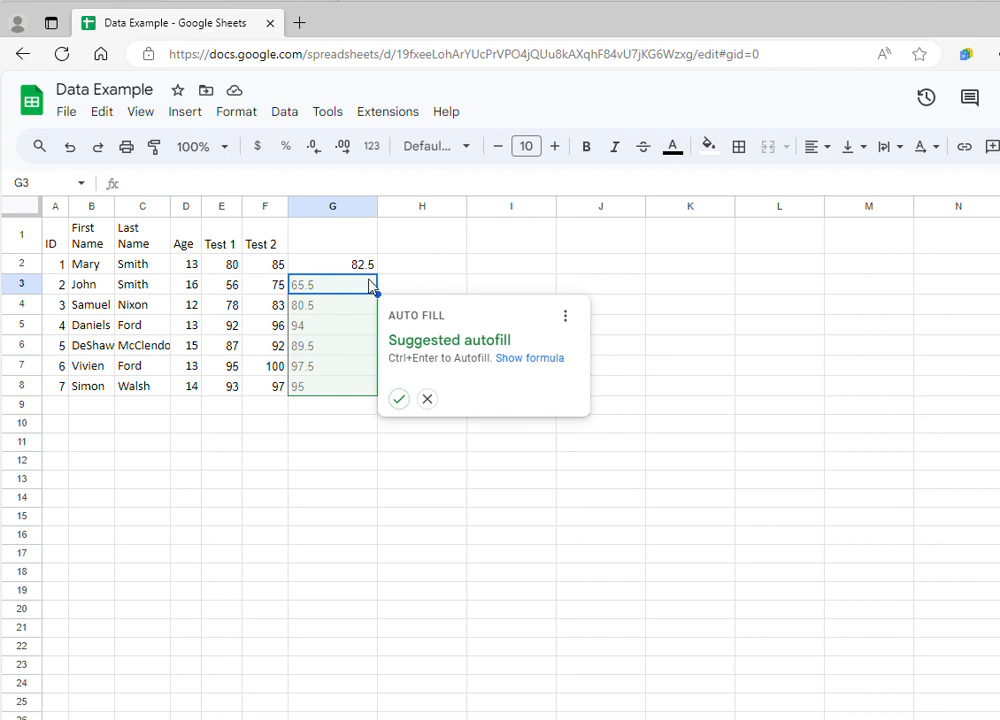
{"action": "mouse_move", "coordinate": [372, 288]}
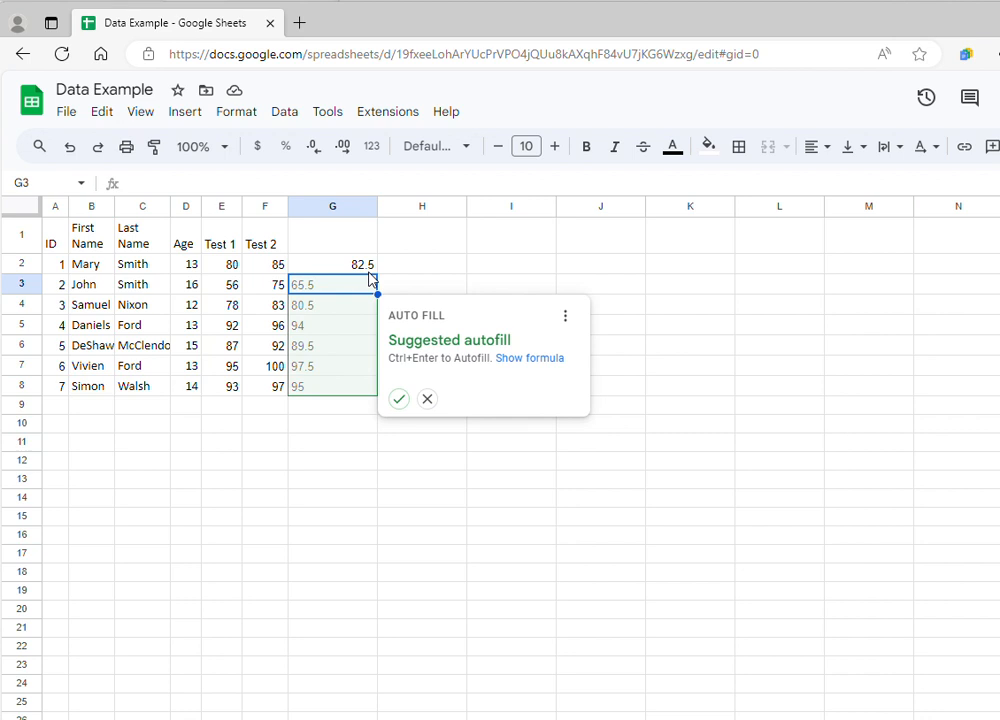
{"action": "mouse_move", "coordinate": [372, 288]}
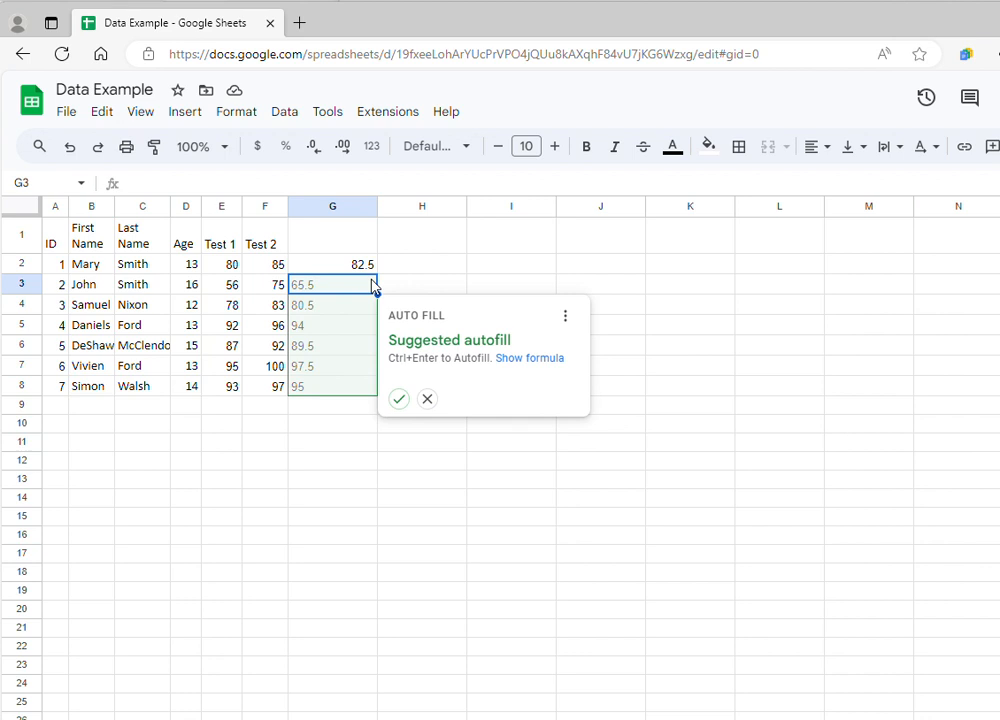
{"action": "mouse_move", "coordinate": [399, 399]}
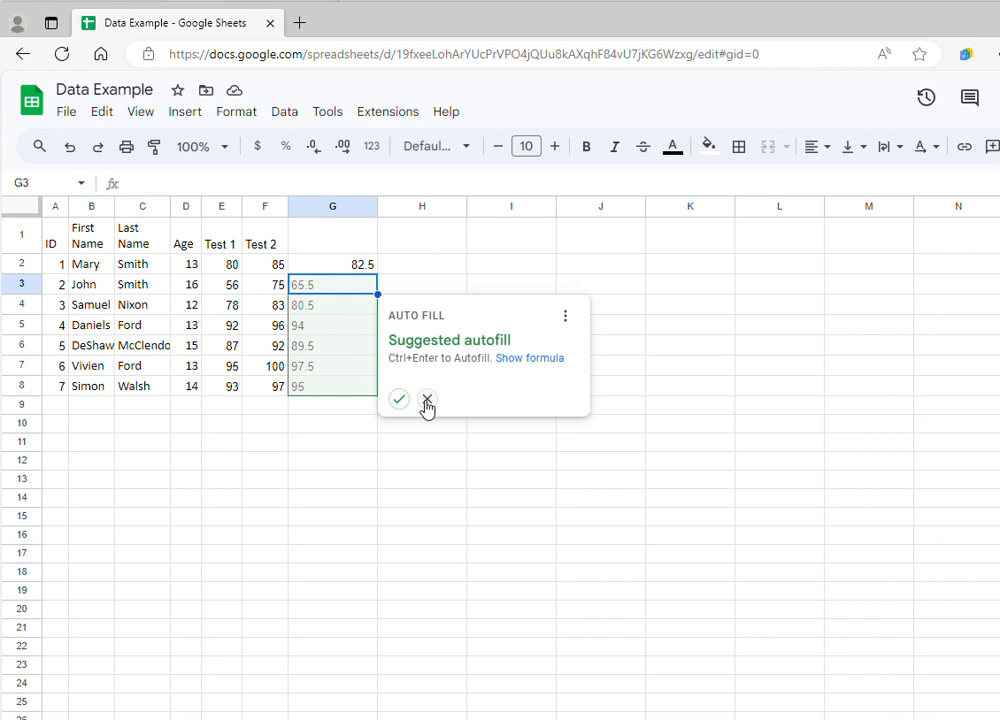
Dismiss the suggested autofill and reselect G2 holding Mary's 82.5 average.
{"action": "left_click", "coordinate": [426, 399]}
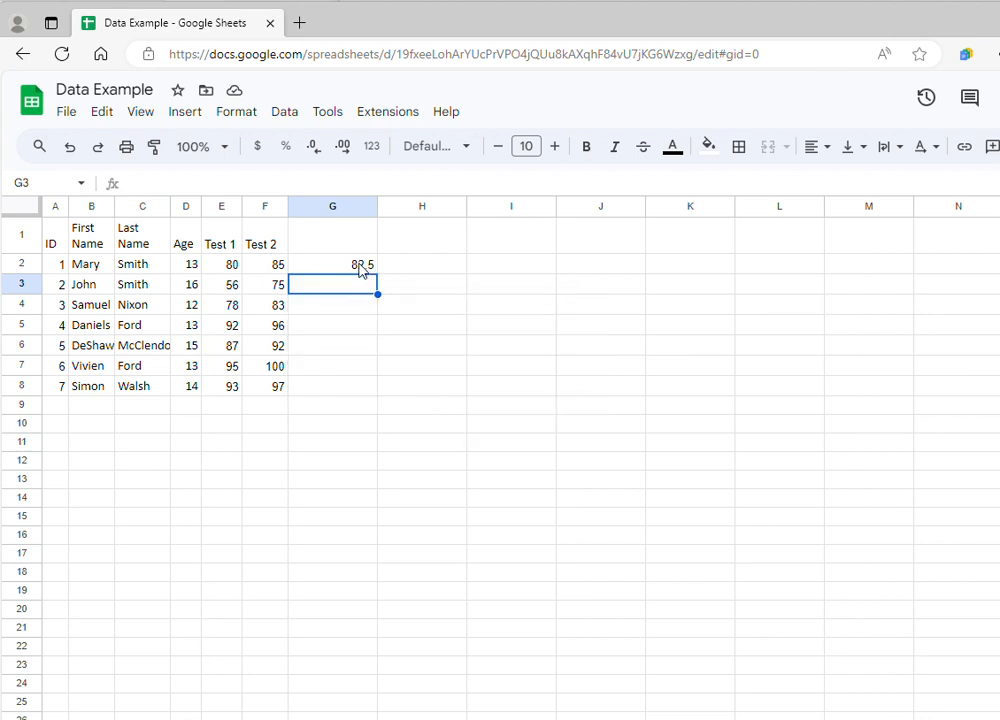
{"action": "left_click", "coordinate": [332, 264]}
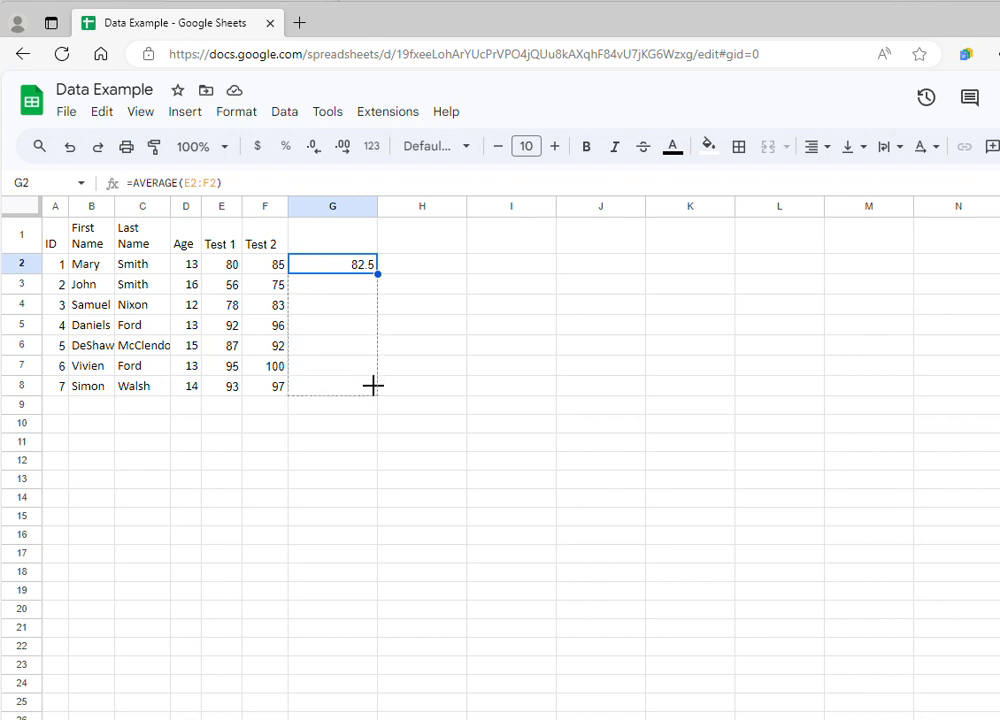
Copy G2's AVERAGE formula down through G8 for all seven students.
{"action": "left_click_drag", "start_coordinate": [373, 274], "coordinate": [373, 386]}
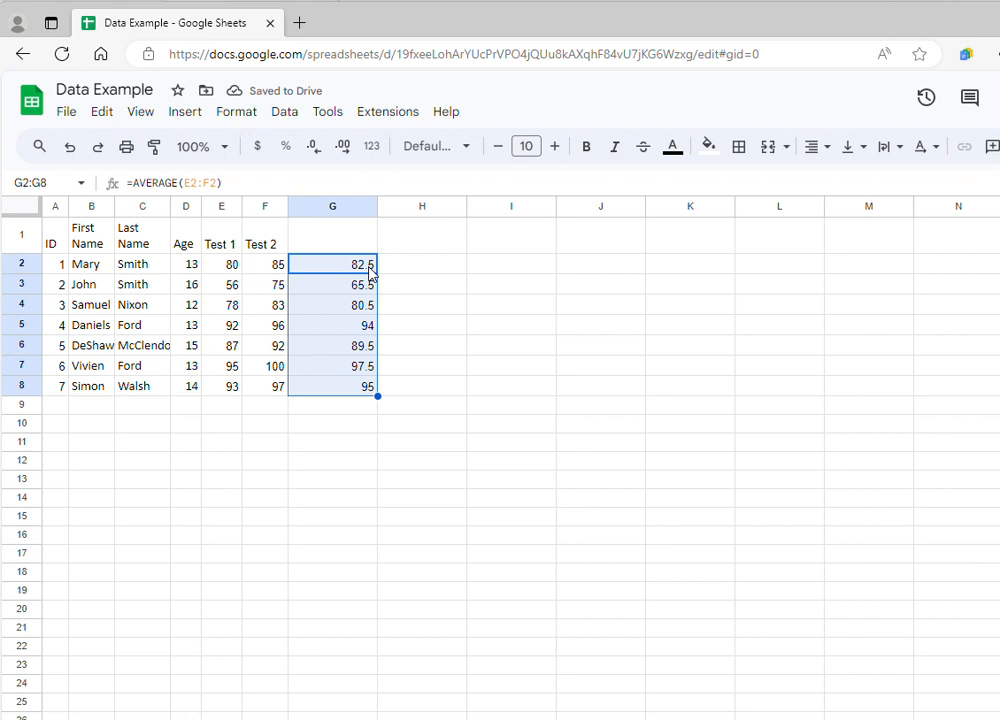
{"action": "mouse_move", "coordinate": [408, 270]}
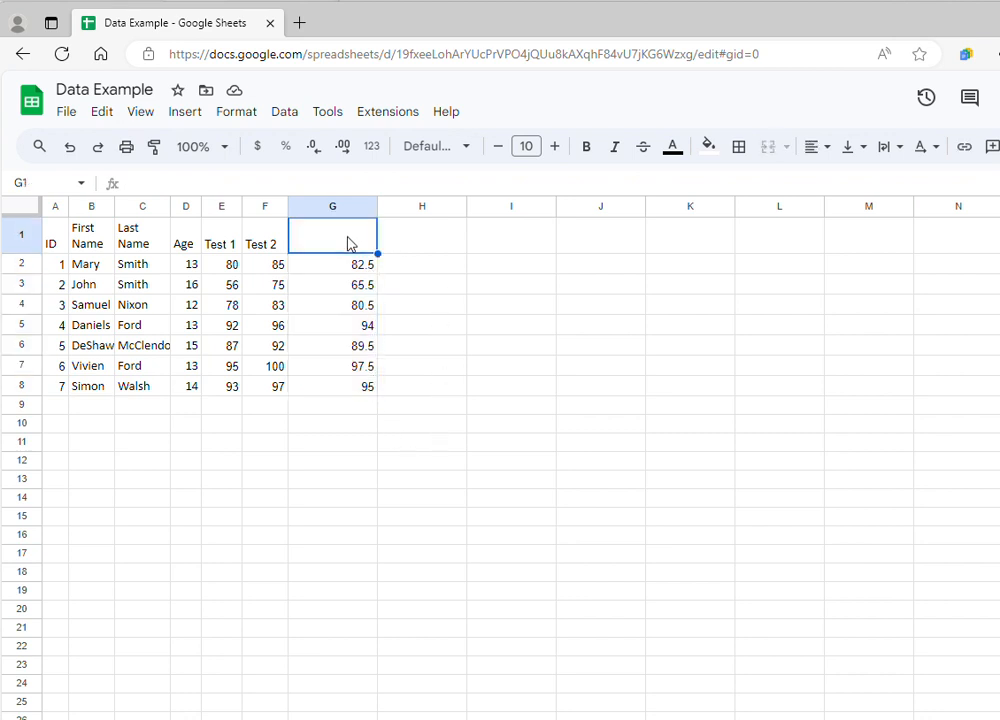
Enter the header 'Average Score' in G1.
{"action": "type", "text": "Avera"}
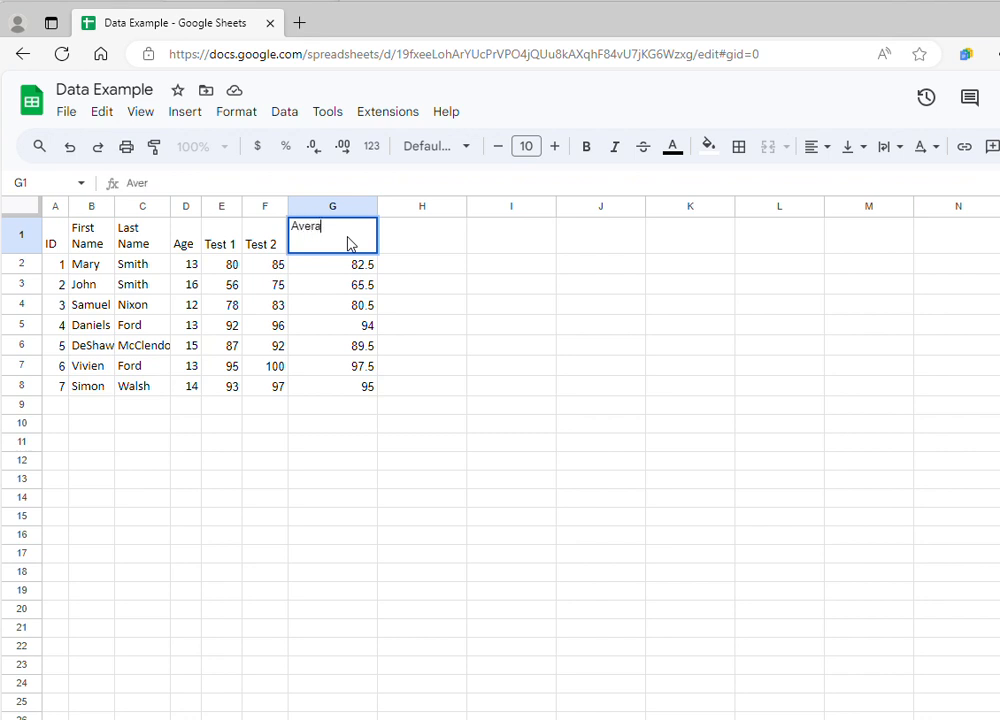
{"action": "type", "text": "ge Scor"}
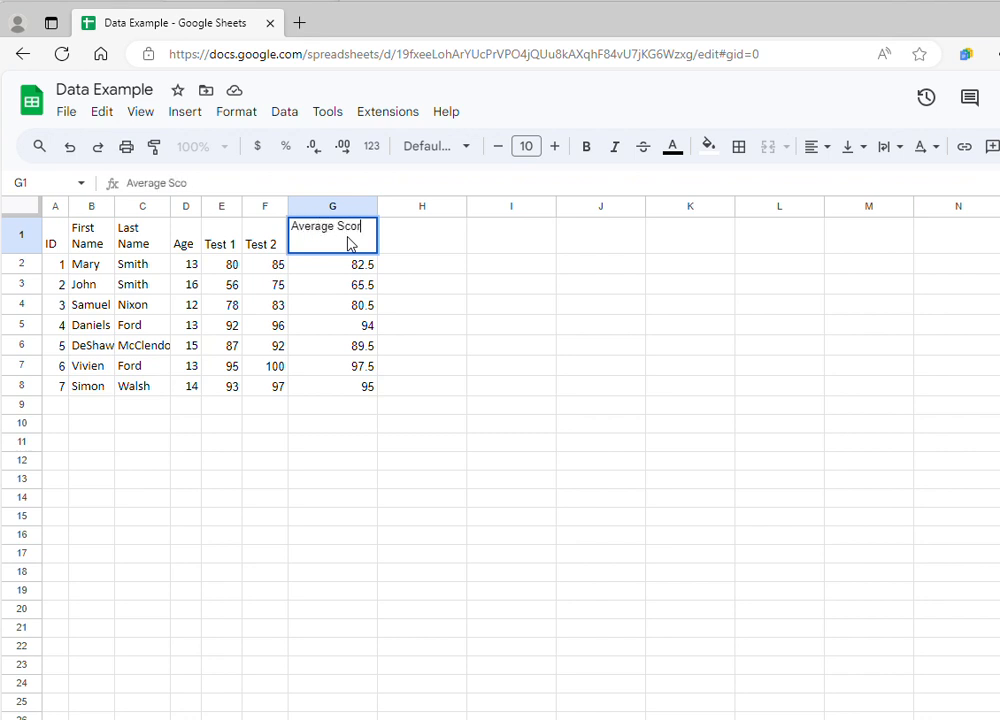
{"action": "left_click", "coordinate": [421, 498]}
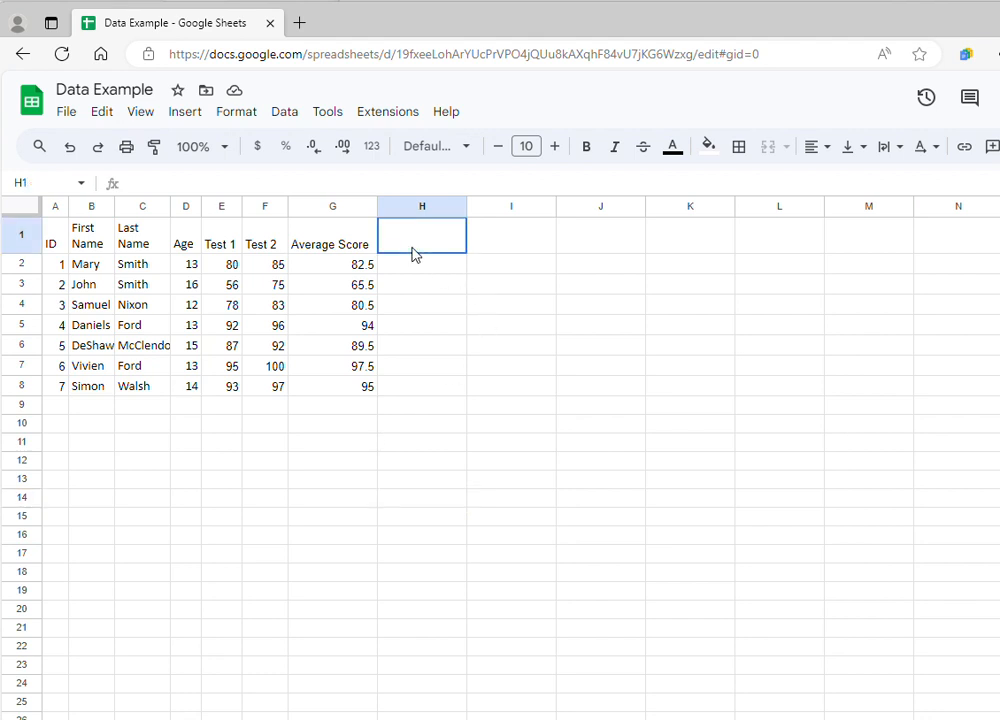
Enter the header 'Final Grade' in H1, then select H2.
{"action": "type", "text": "Final Grade"}
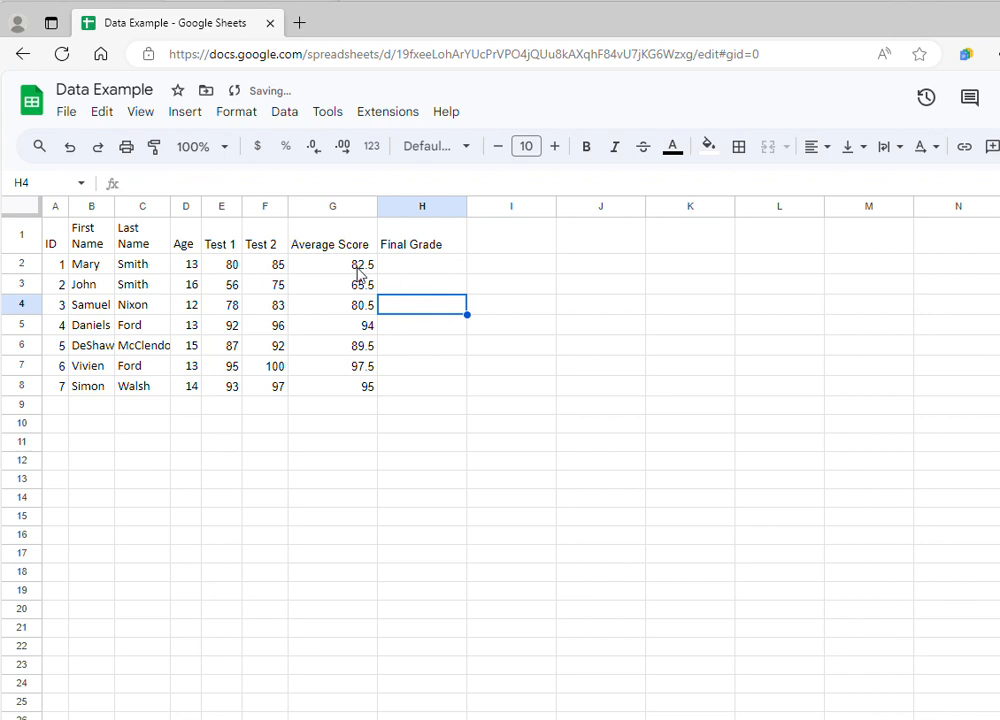
{"action": "mouse_move", "coordinate": [390, 278]}
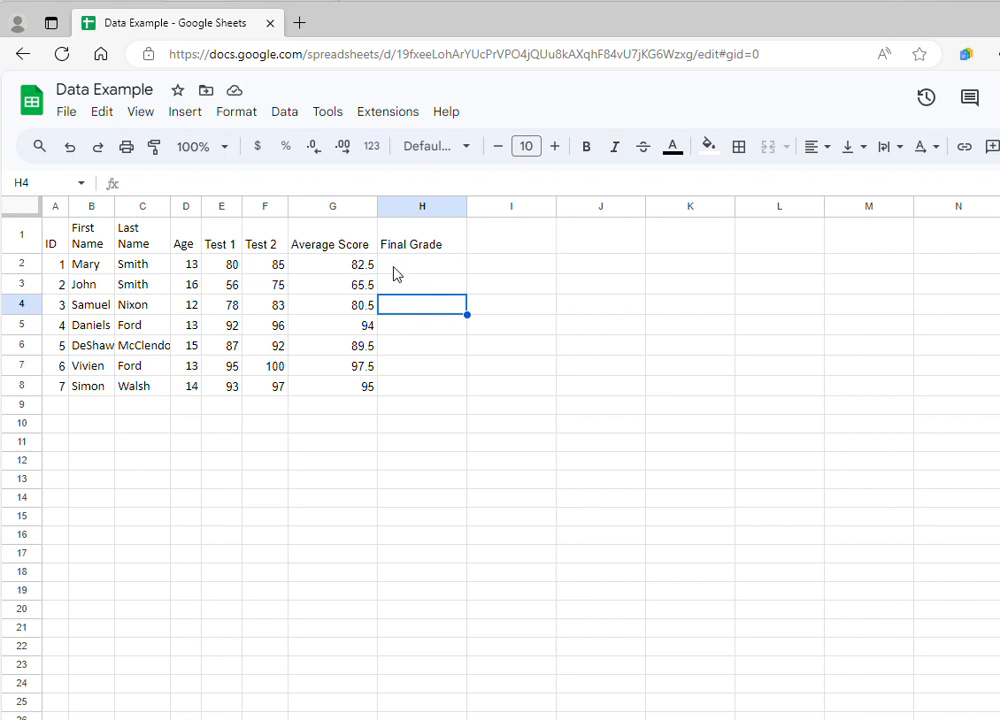
{"action": "left_click", "coordinate": [421, 263]}
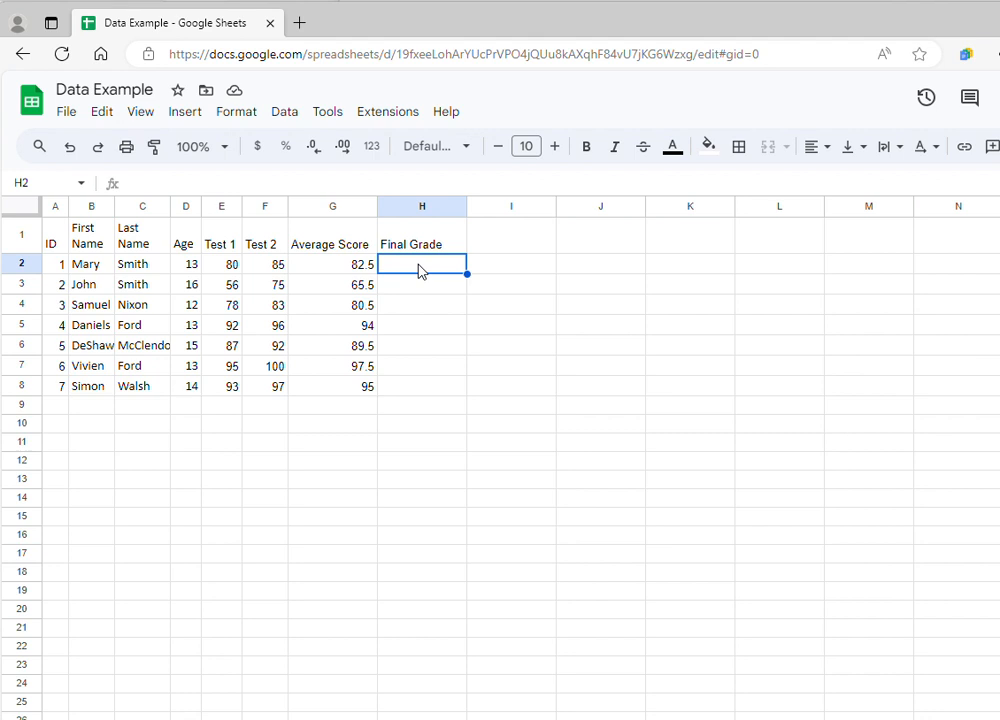
Enter =G2+2 in H2 so Mary's Final Grade shows 84.5.
{"action": "type", "text": "="}
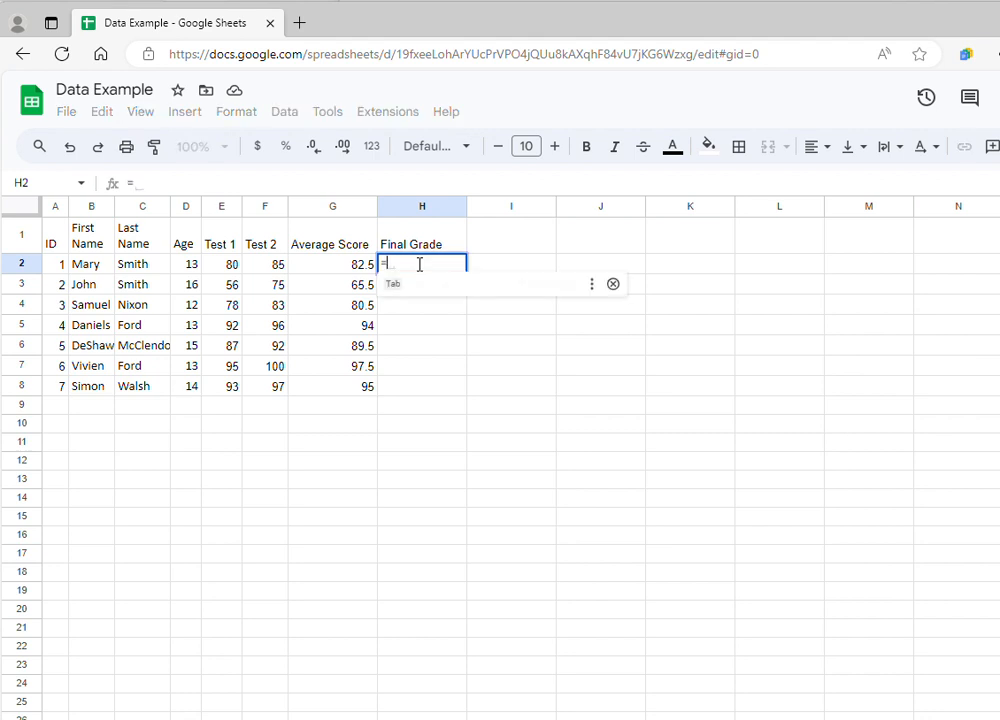
{"action": "type", "text": "=AVERAGE(D2:F2"}
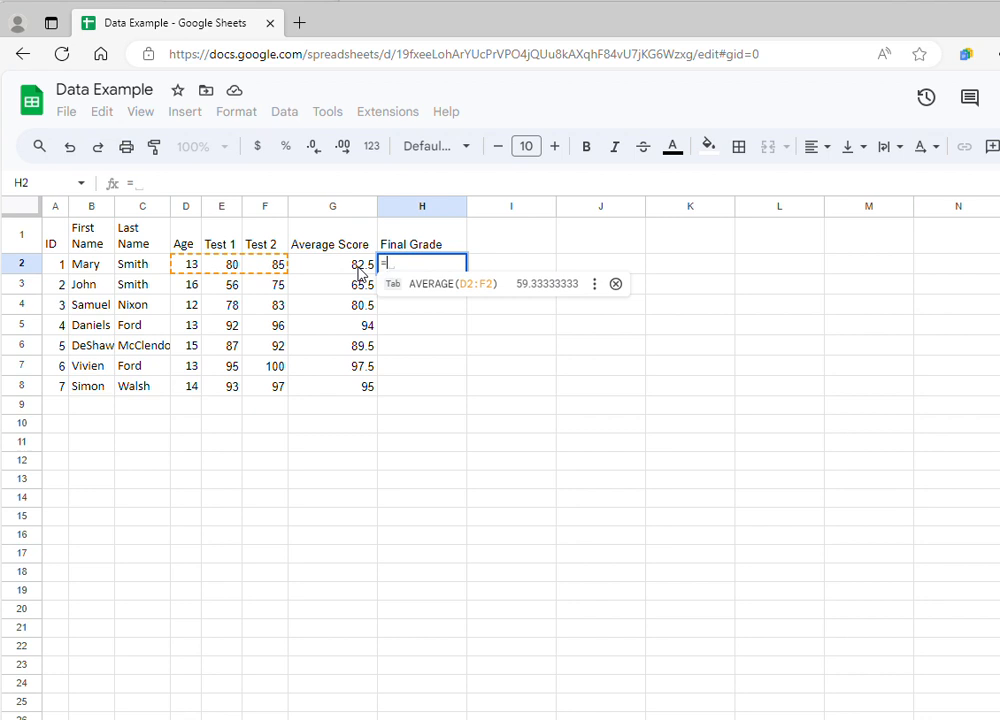
{"action": "left_click", "coordinate": [333, 263]}
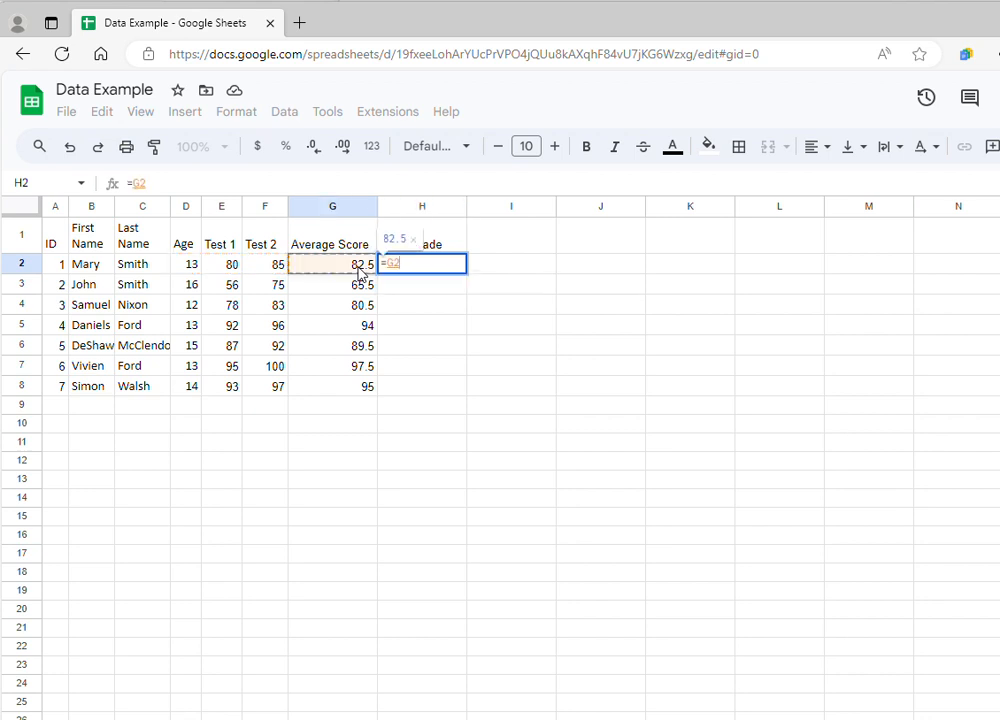
{"action": "type", "text": "+"}
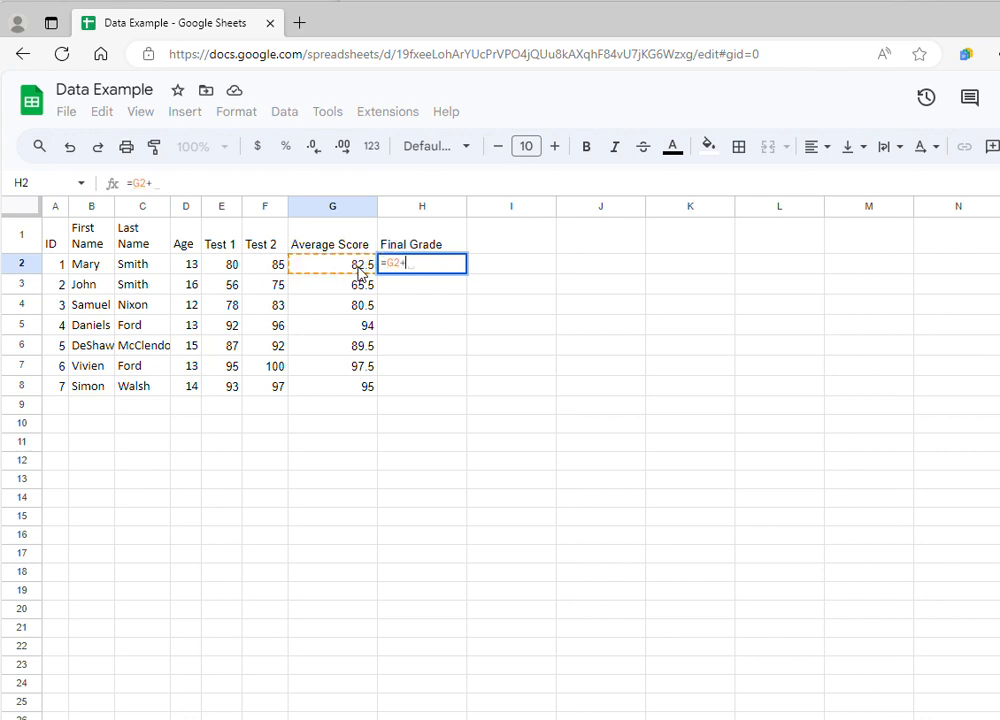
{"action": "type", "text": "2"}
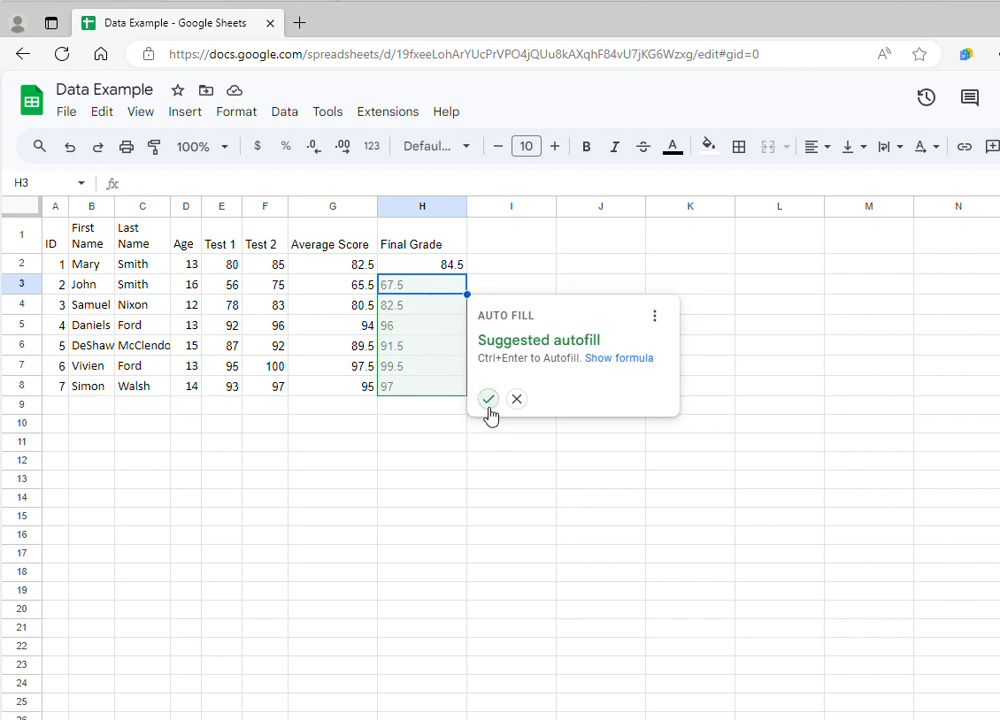
Accept the autofill suggestion, filling H3:H8 with grades from 67.5 to 99.5.
{"action": "left_click", "coordinate": [488, 399]}
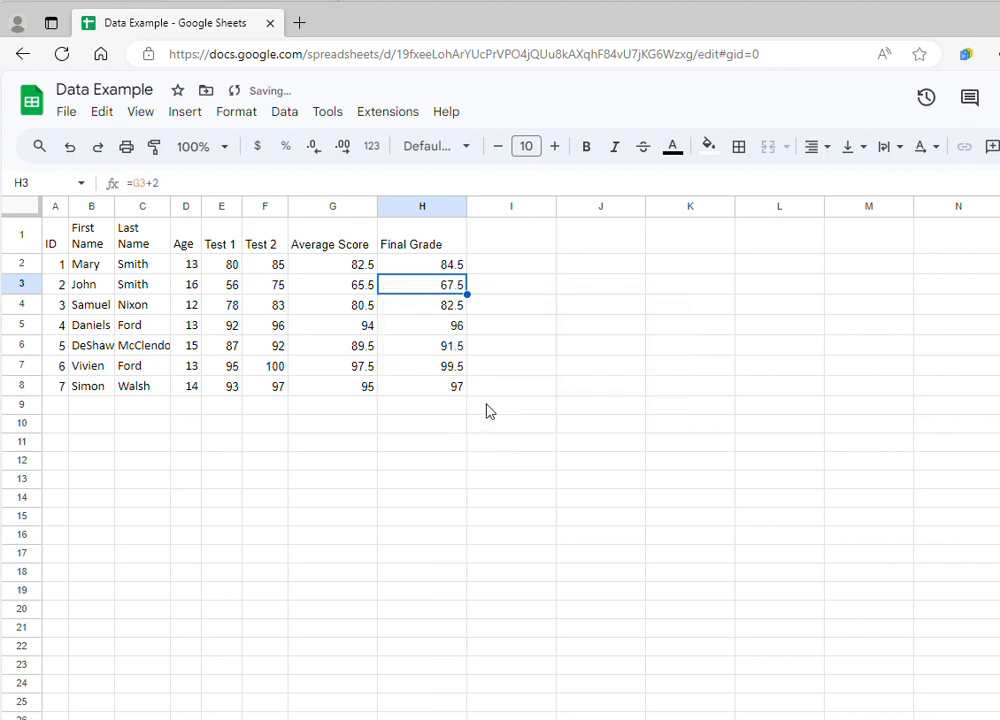
{"action": "mouse_move", "coordinate": [447, 313]}
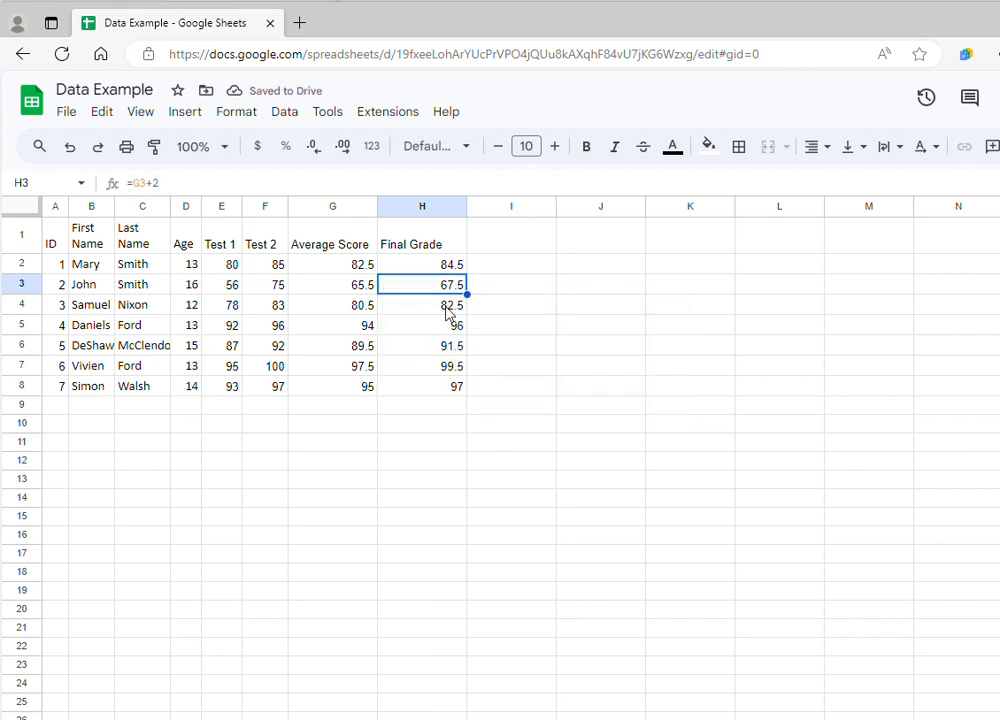
{"action": "mouse_move", "coordinate": [452, 405]}
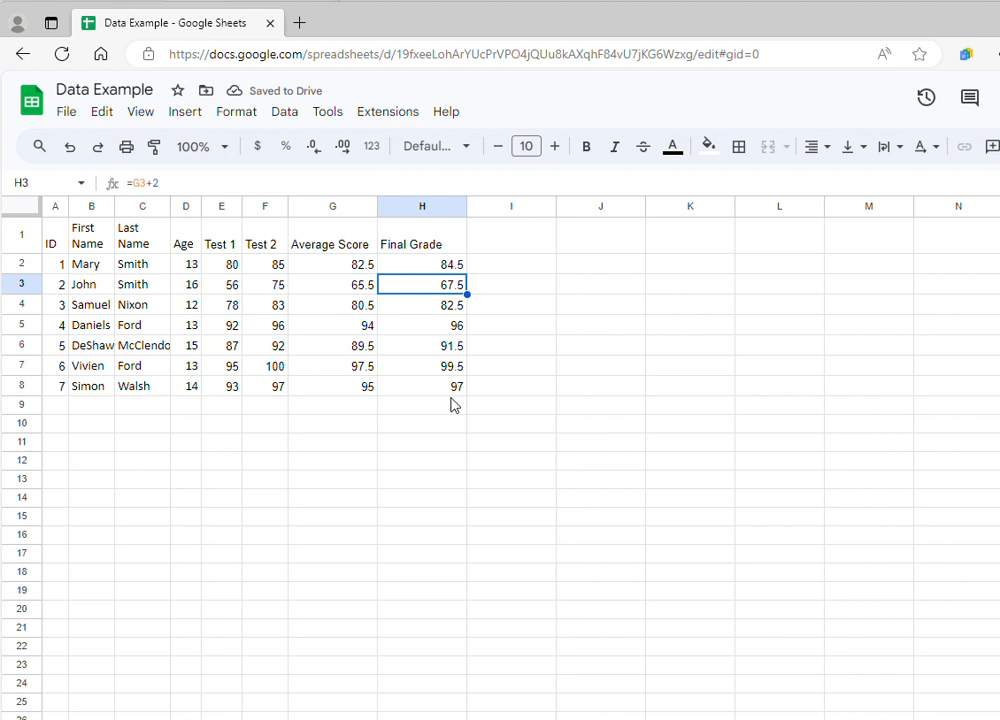